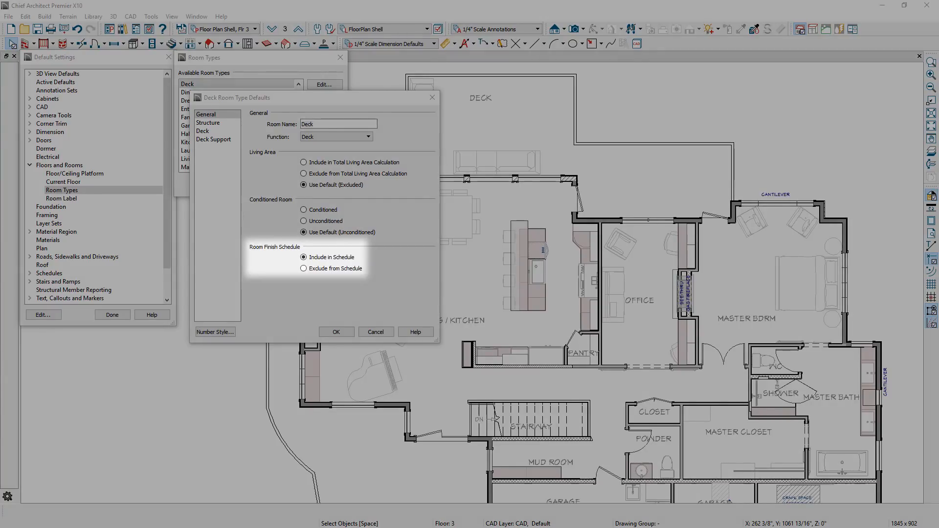
# Step: Mark the Deck room type as included in the room finish schedule
pyautogui.click(338, 124)
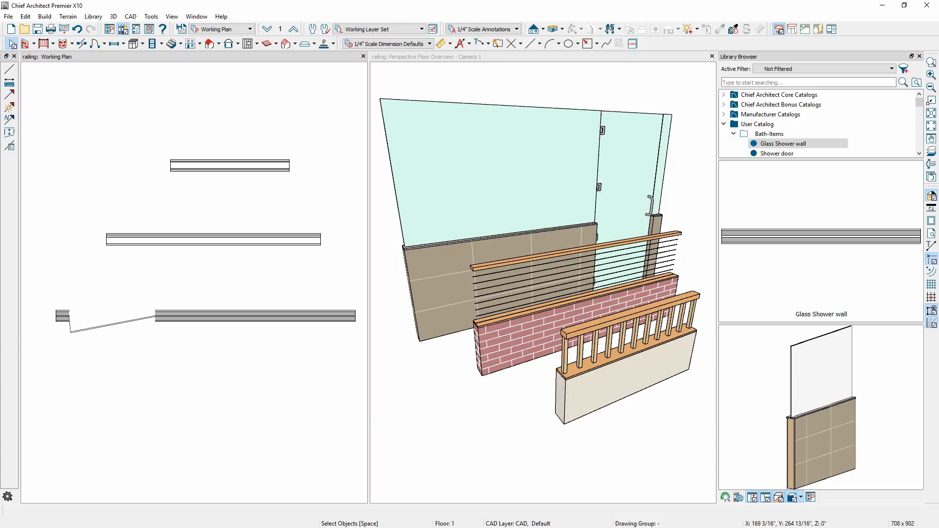
# Step: Select the bottom glass-over-tile pony wall and open its object settings
pyautogui.click(252, 316)
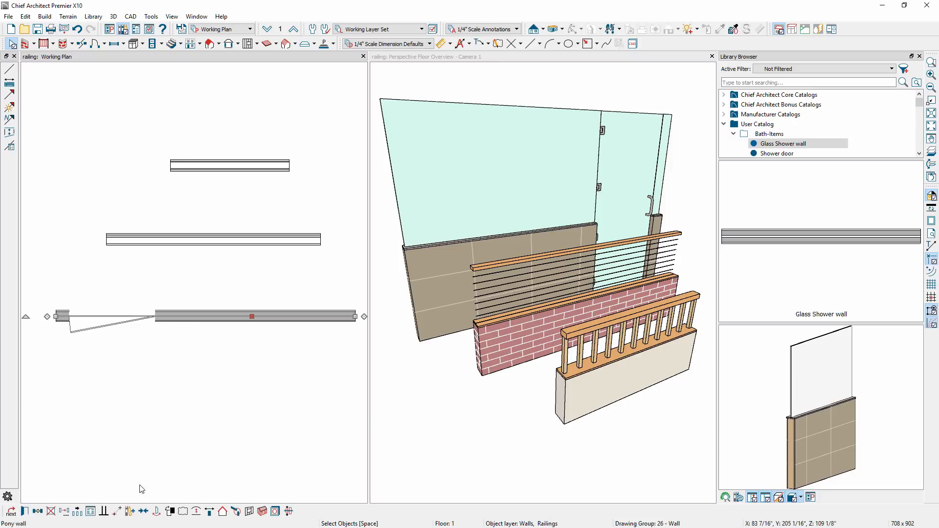
pyautogui.moveTo(129, 511)
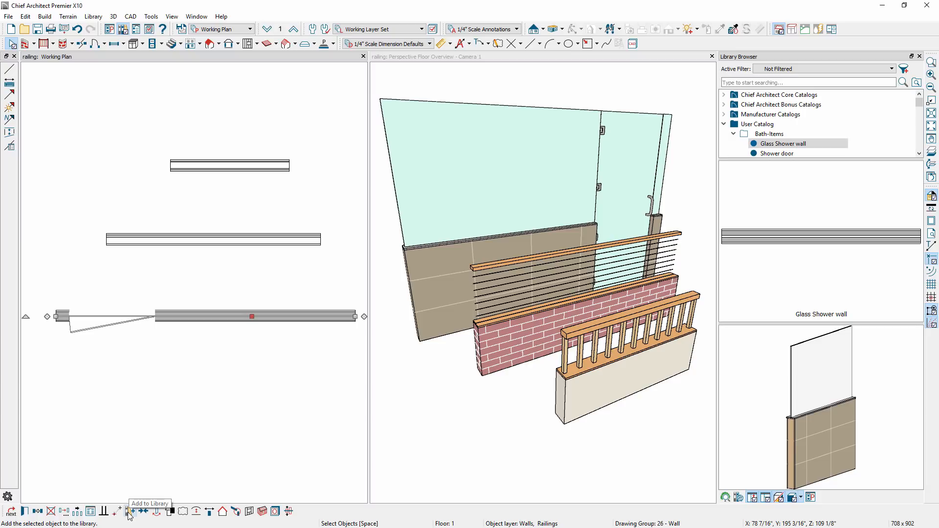
pyautogui.click(781, 143)
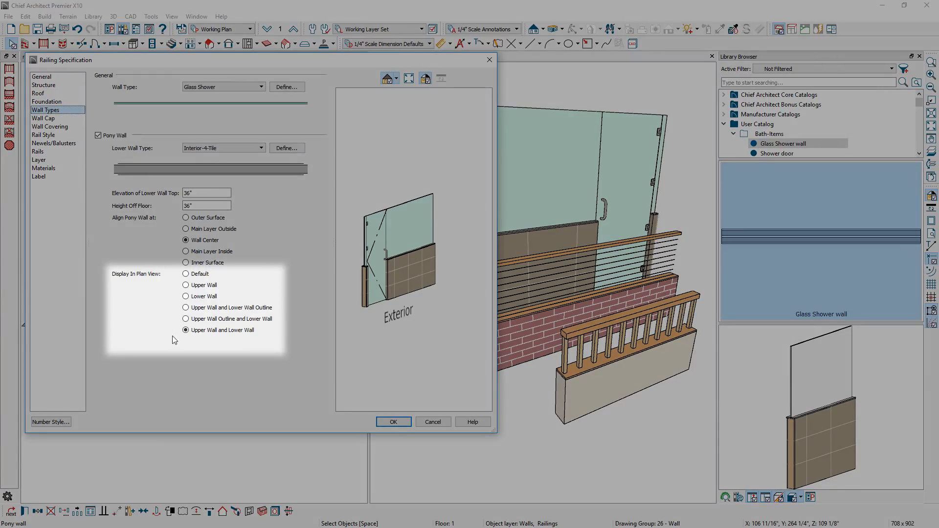
# Step: Display upper and lower walls in plan, set rail style to No Post, and confirm
pyautogui.click(43, 118)
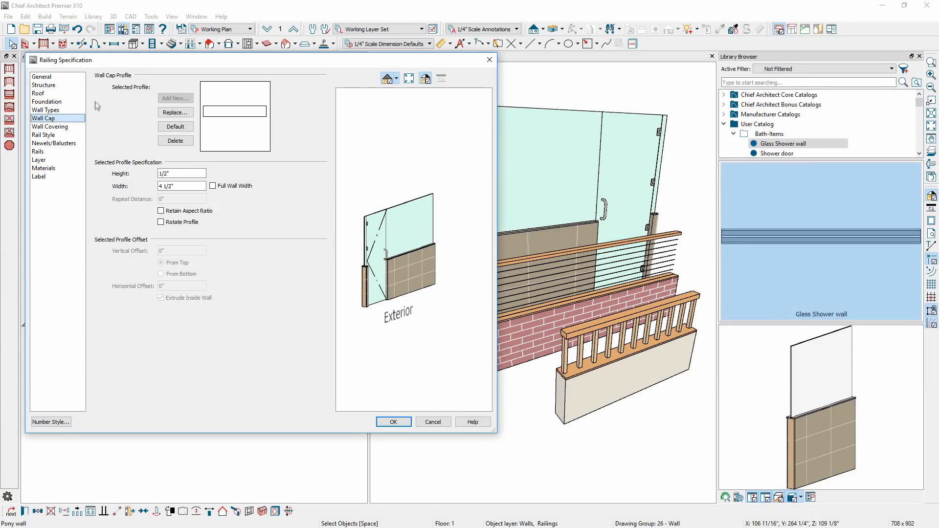
pyautogui.moveTo(93, 250)
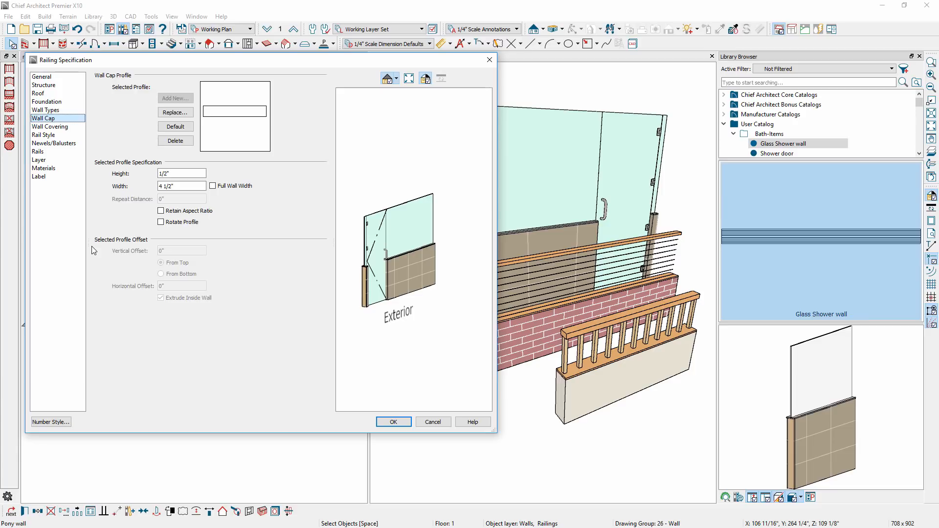
pyautogui.click(43, 135)
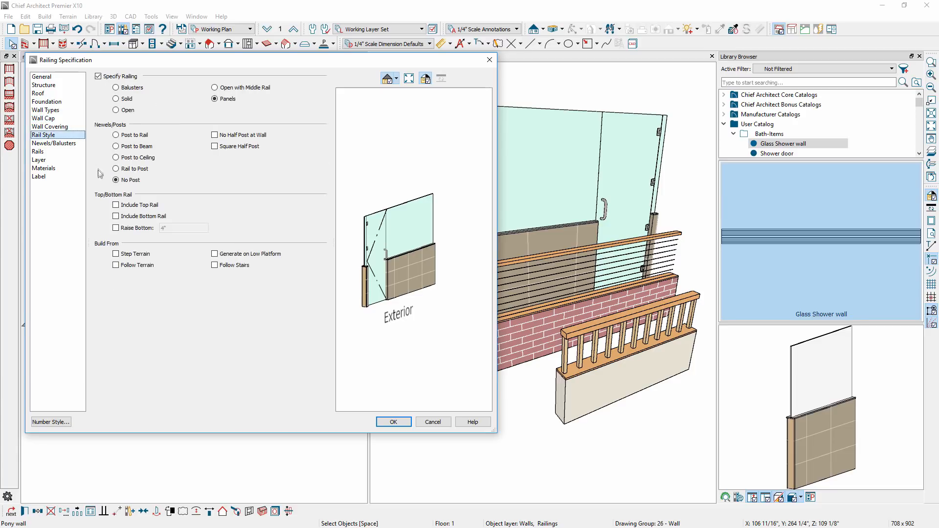
pyautogui.click(116, 180)
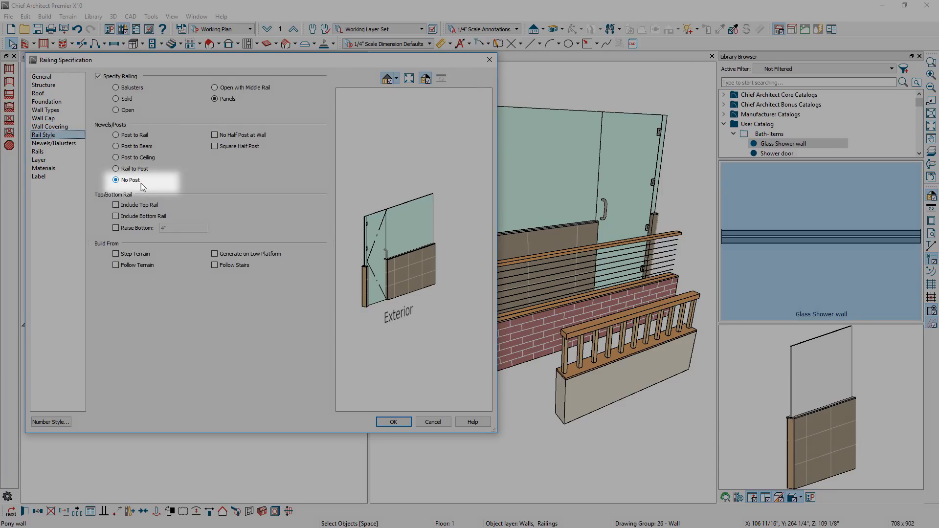
pyautogui.click(393, 422)
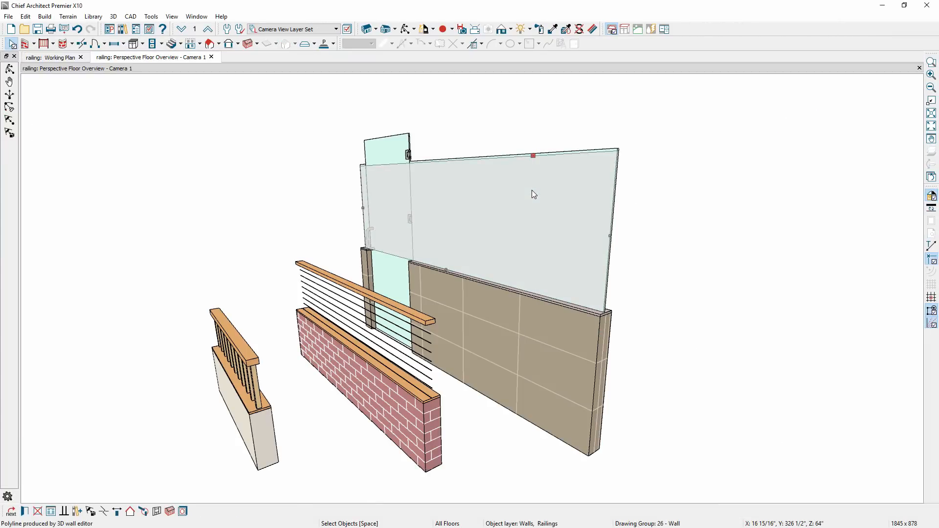
# Step: Raise the top edge of the glass shower upper wall in the 3D view
pyautogui.moveTo(533, 155); pyautogui.dragTo(530, 116)
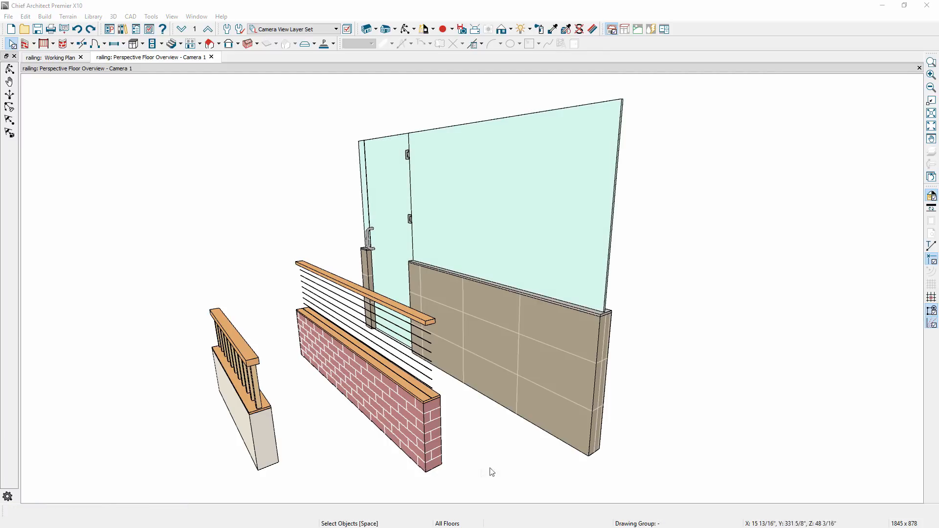
pyautogui.moveTo(599, 464)
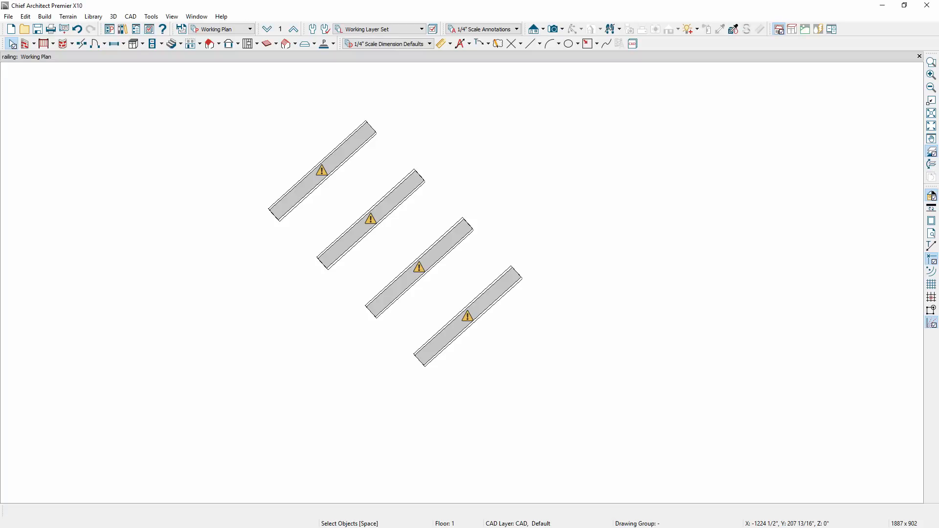
# Step: From the wall's off-angle warning icon, ignore off-angle warnings for all walls
pyautogui.click(468, 316)
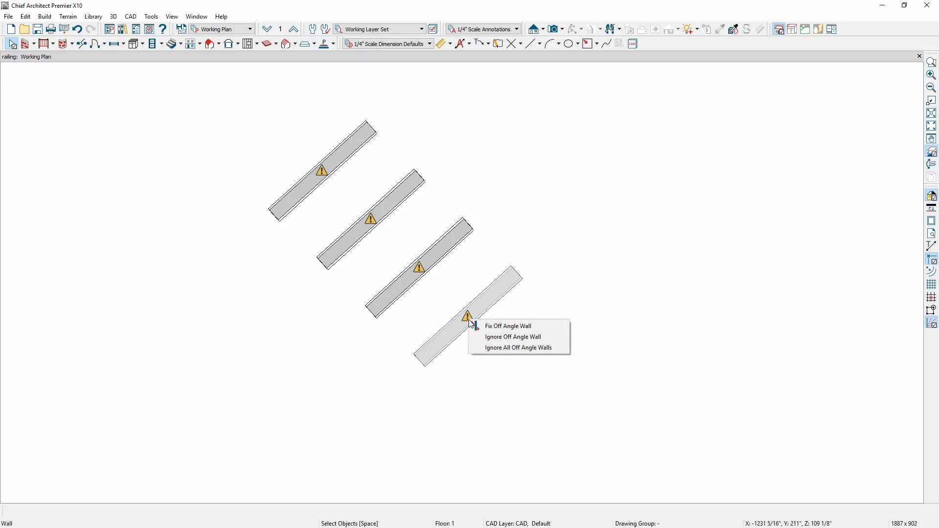
pyautogui.moveTo(518, 348)
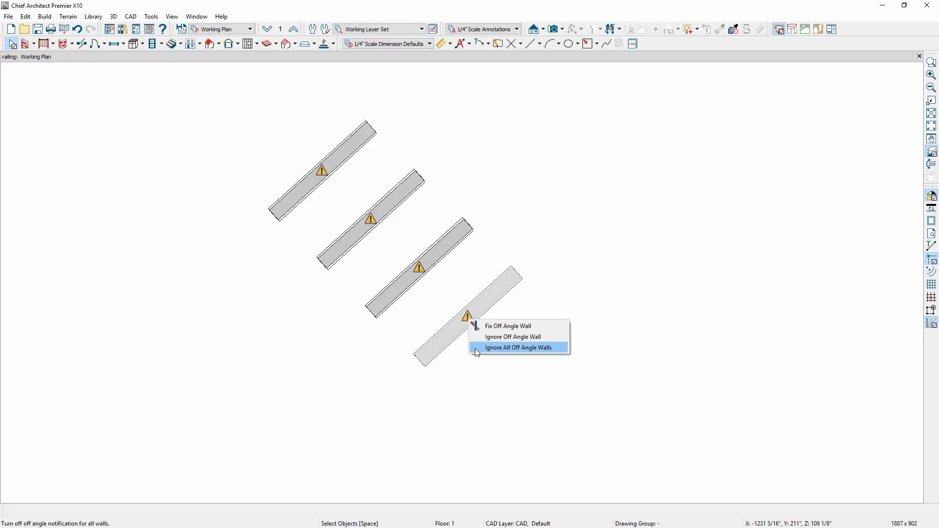
pyautogui.click(519, 347)
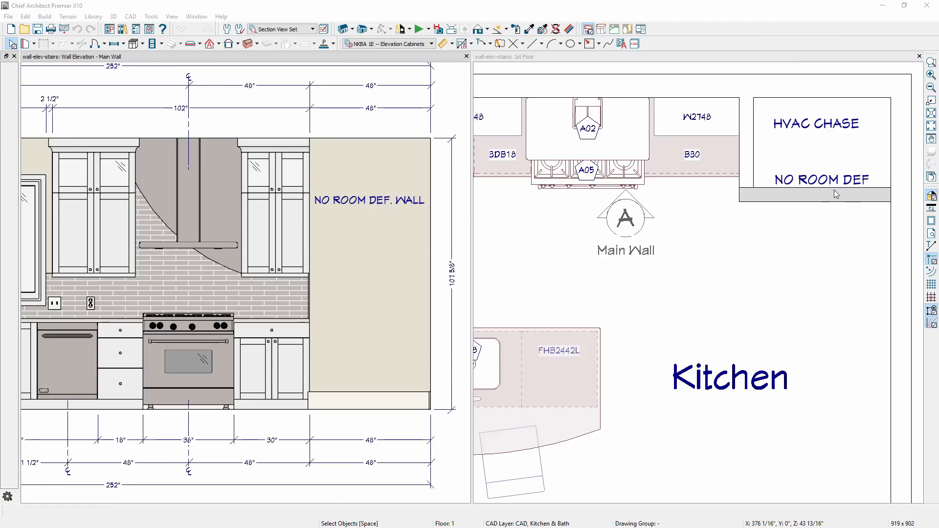
pyautogui.moveTo(439, 226)
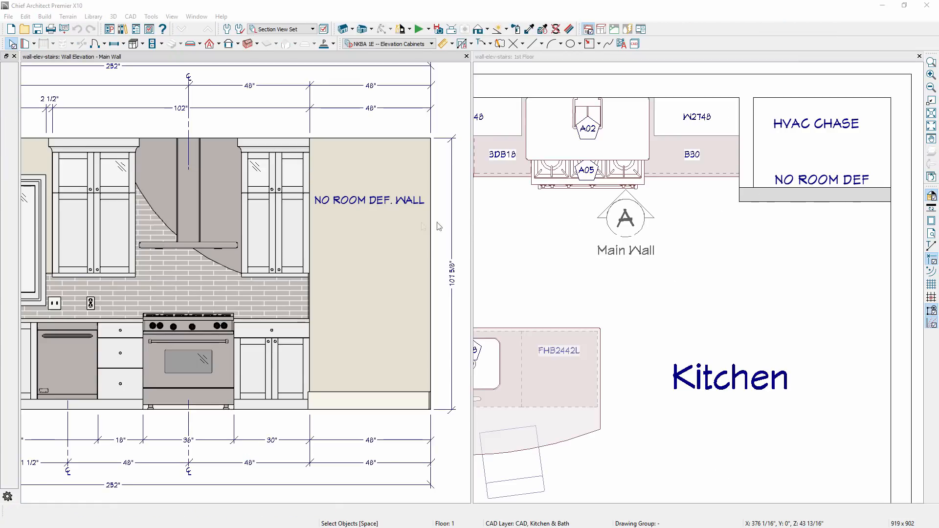
pyautogui.moveTo(368, 124)
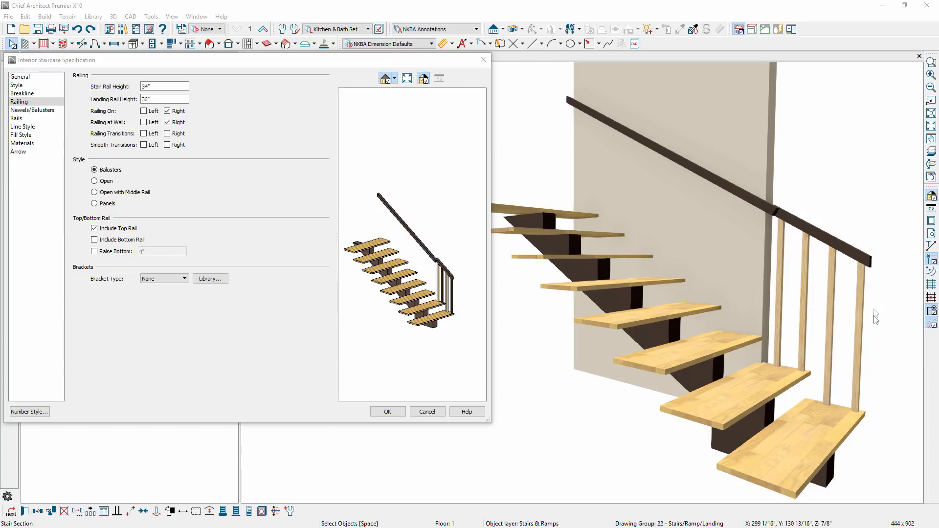
pyautogui.moveTo(813, 215)
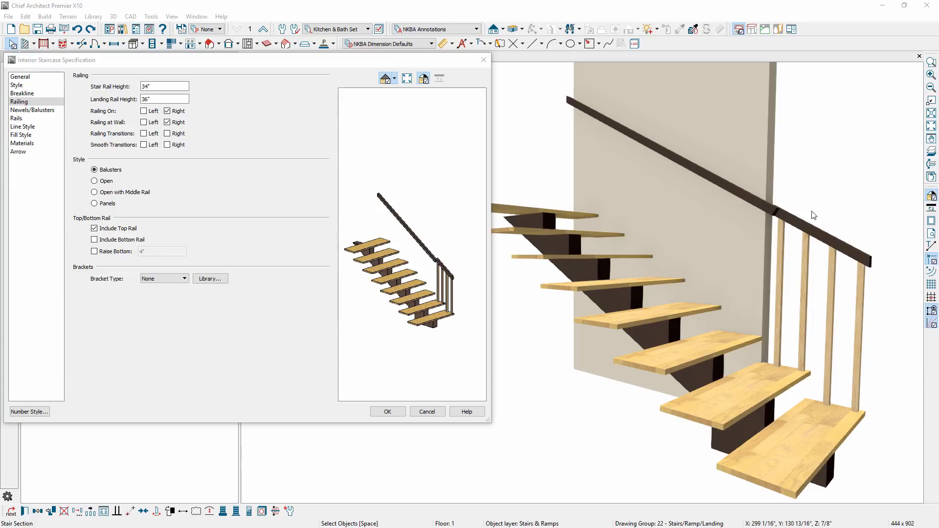
# Step: Uncheck Railing On: Right for the staircase and confirm, leaving the wall handrail
pyautogui.click(167, 122)
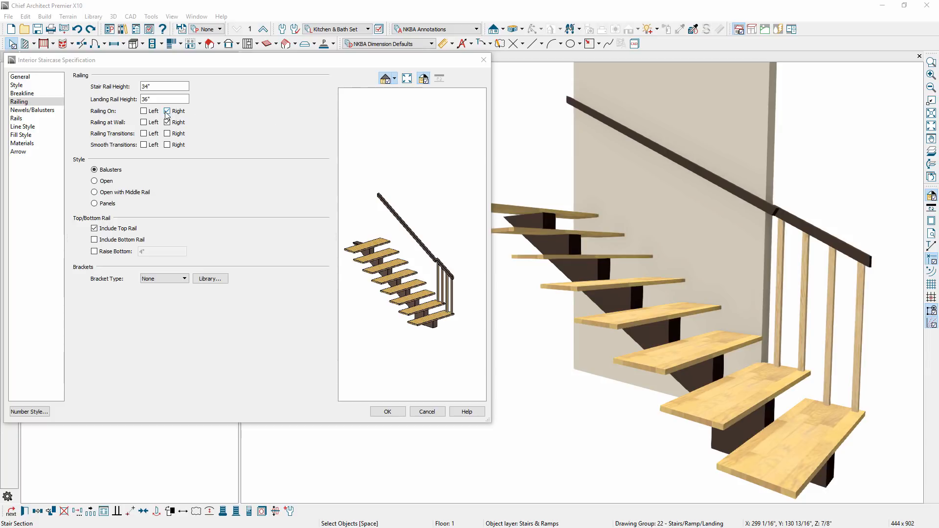
pyautogui.click(168, 111)
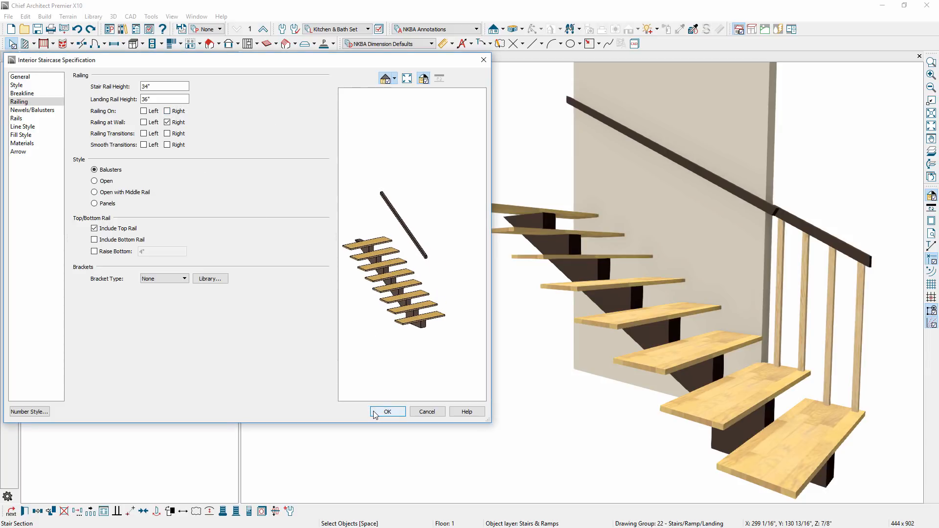
pyautogui.click(387, 412)
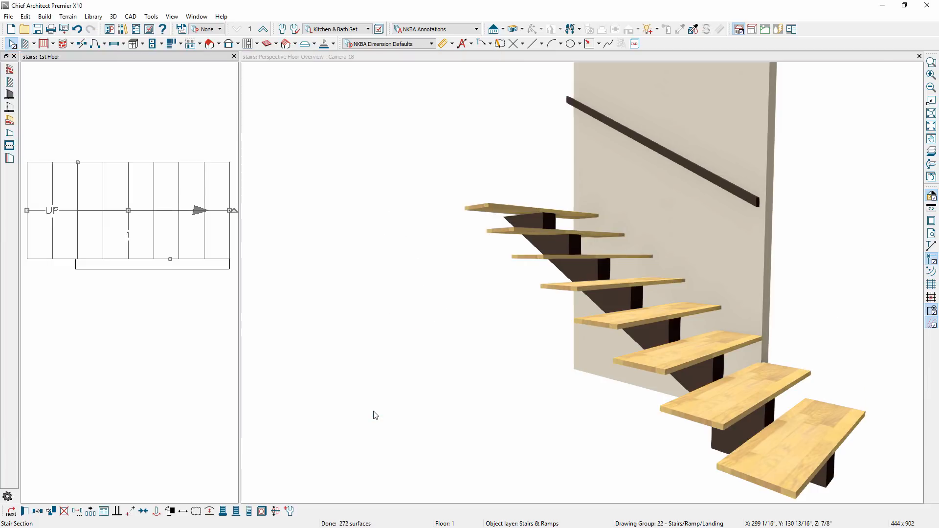